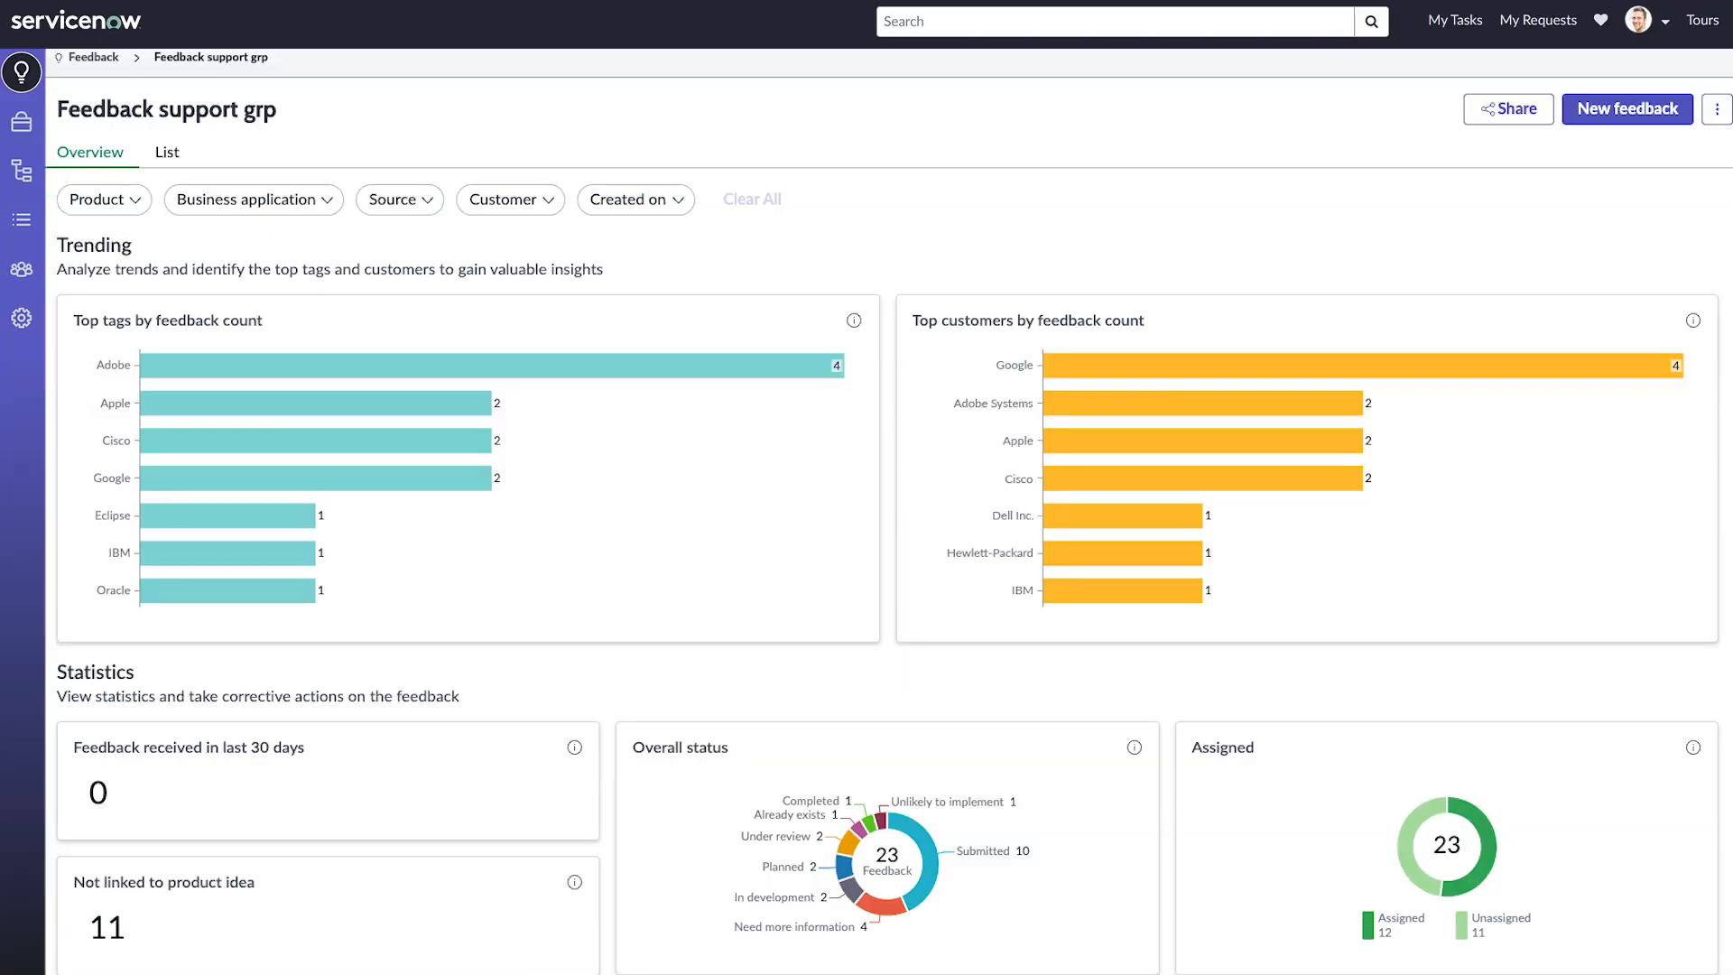
Step: Summarize the Agile paragraph of the Financial and Accounting Mangement idea's docs with Now Assist
scroll("down", 3)
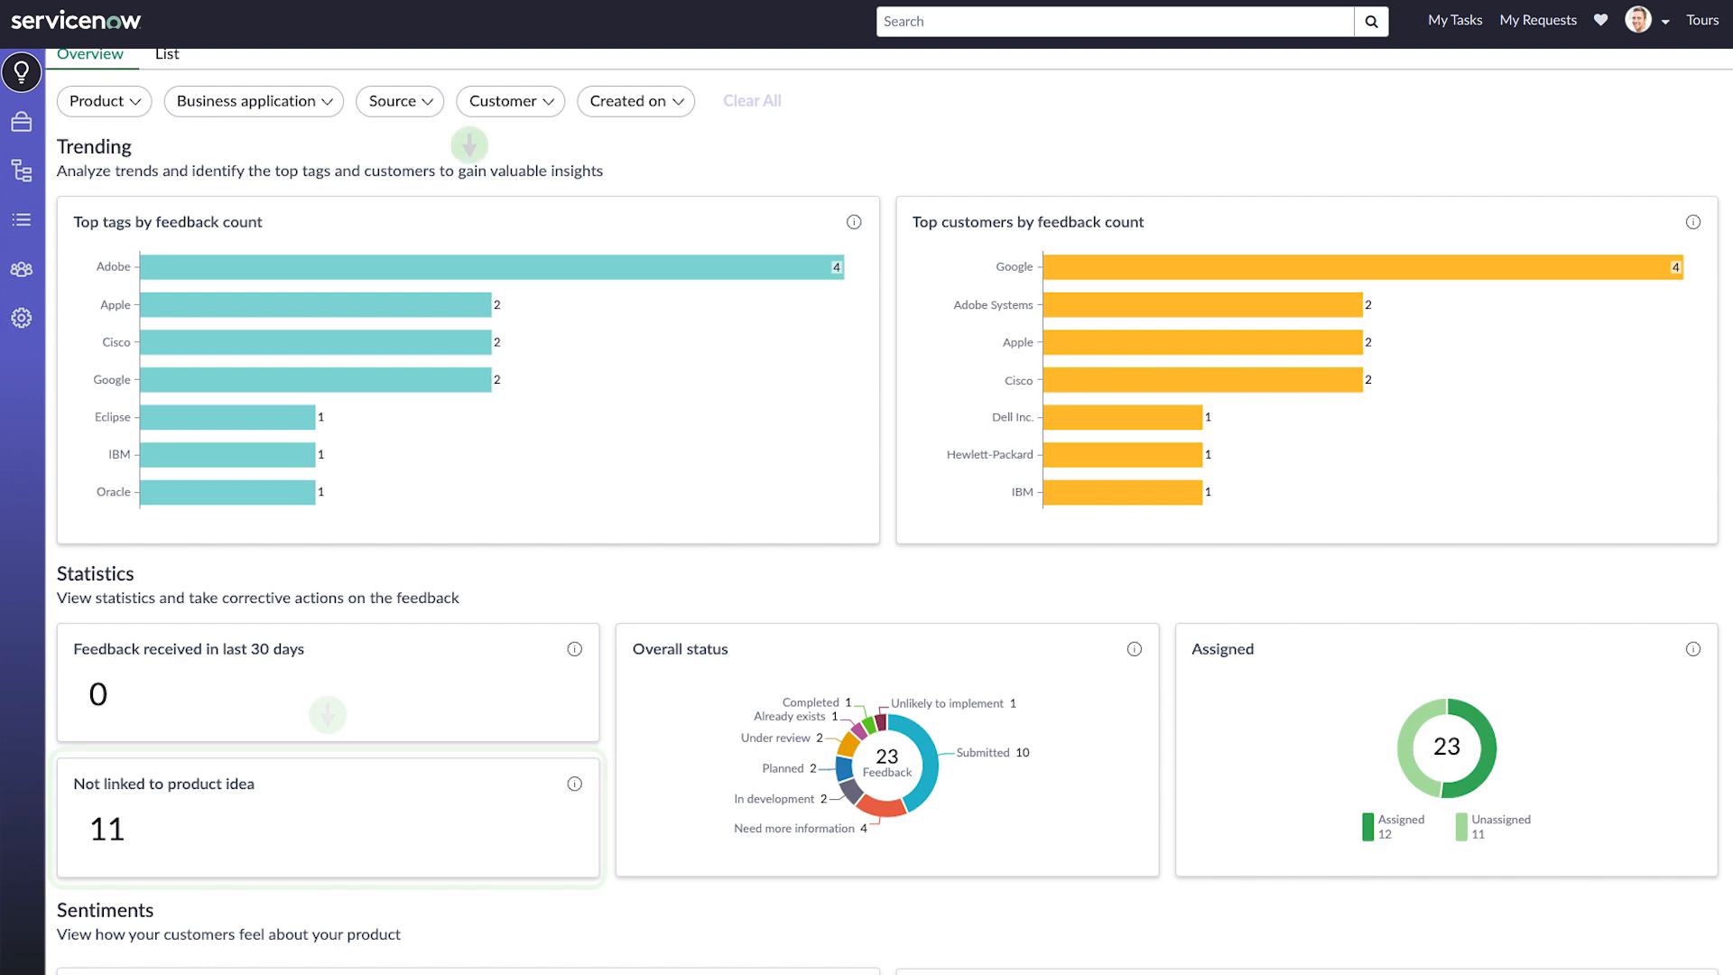
left_click(469, 147)
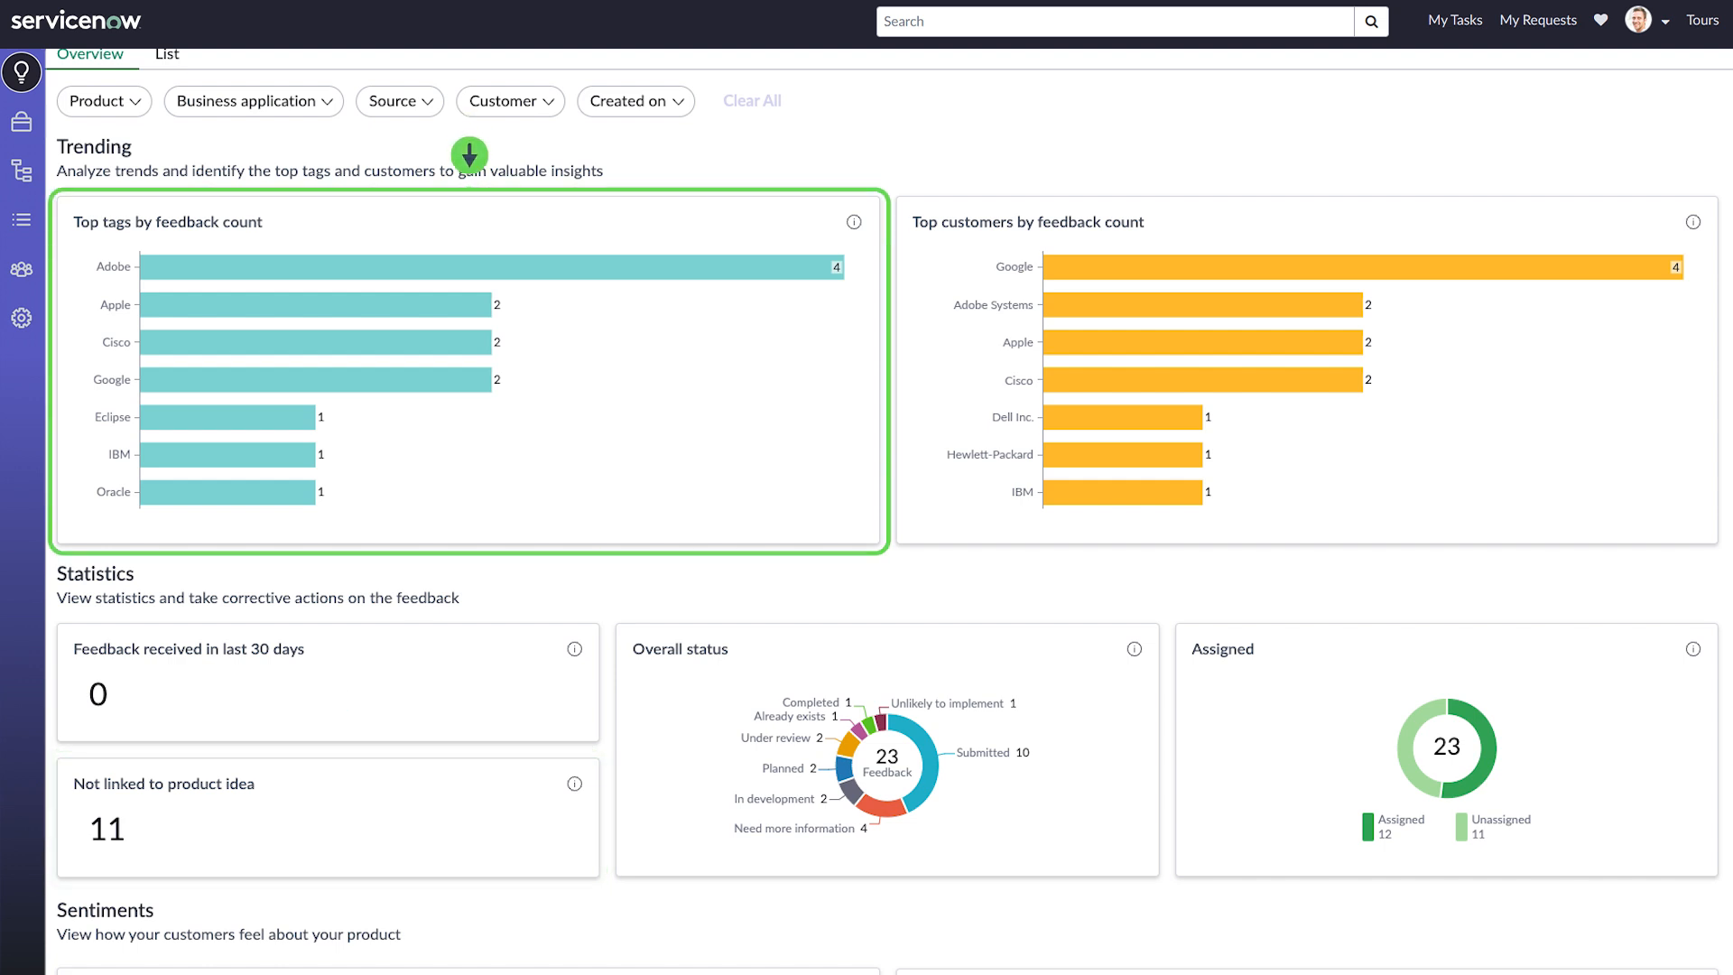
mouse_move(1306, 154)
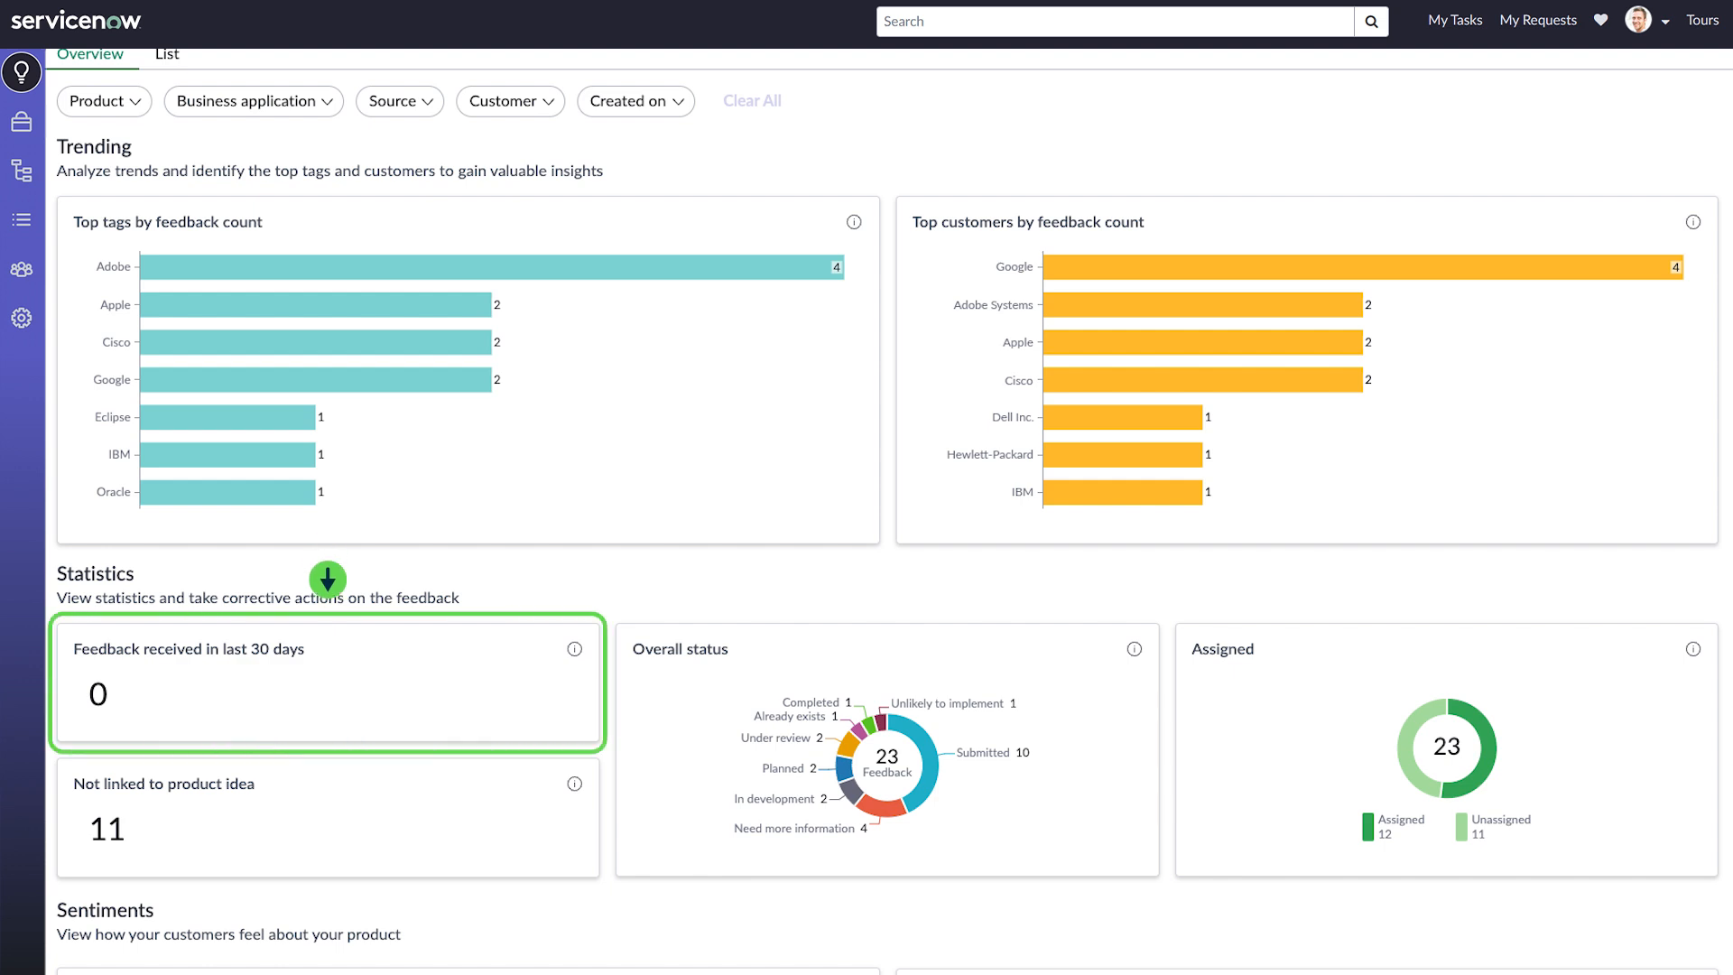
scroll("down", 3)
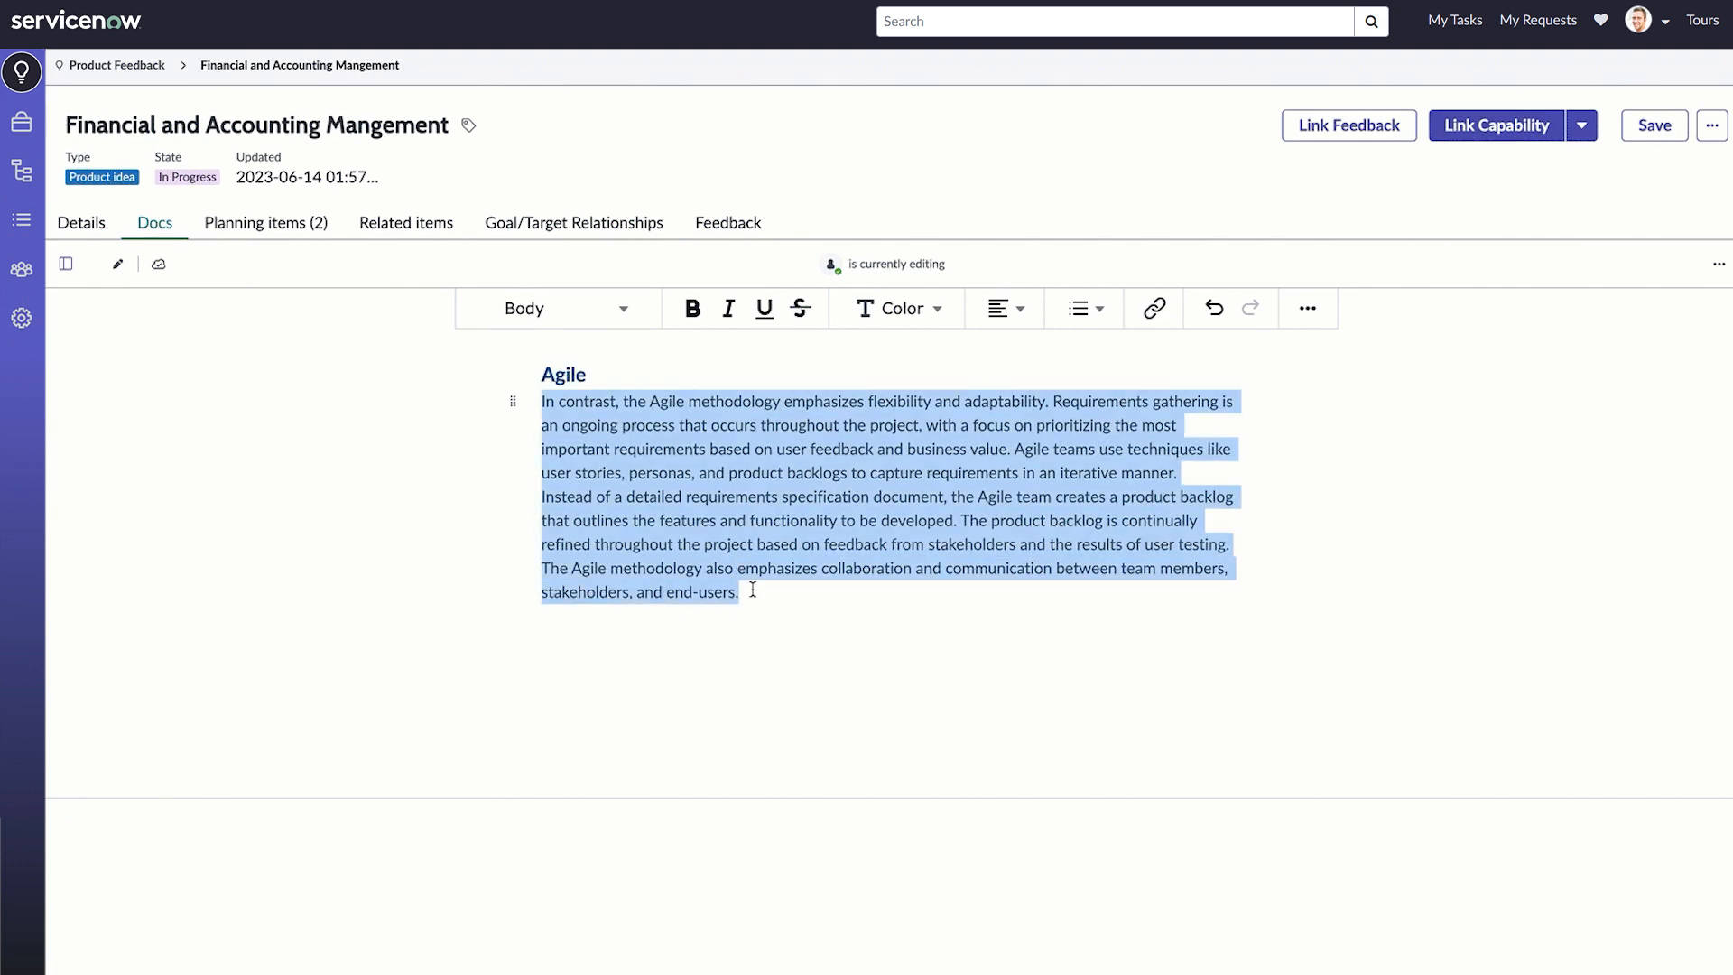
left_click(841, 555)
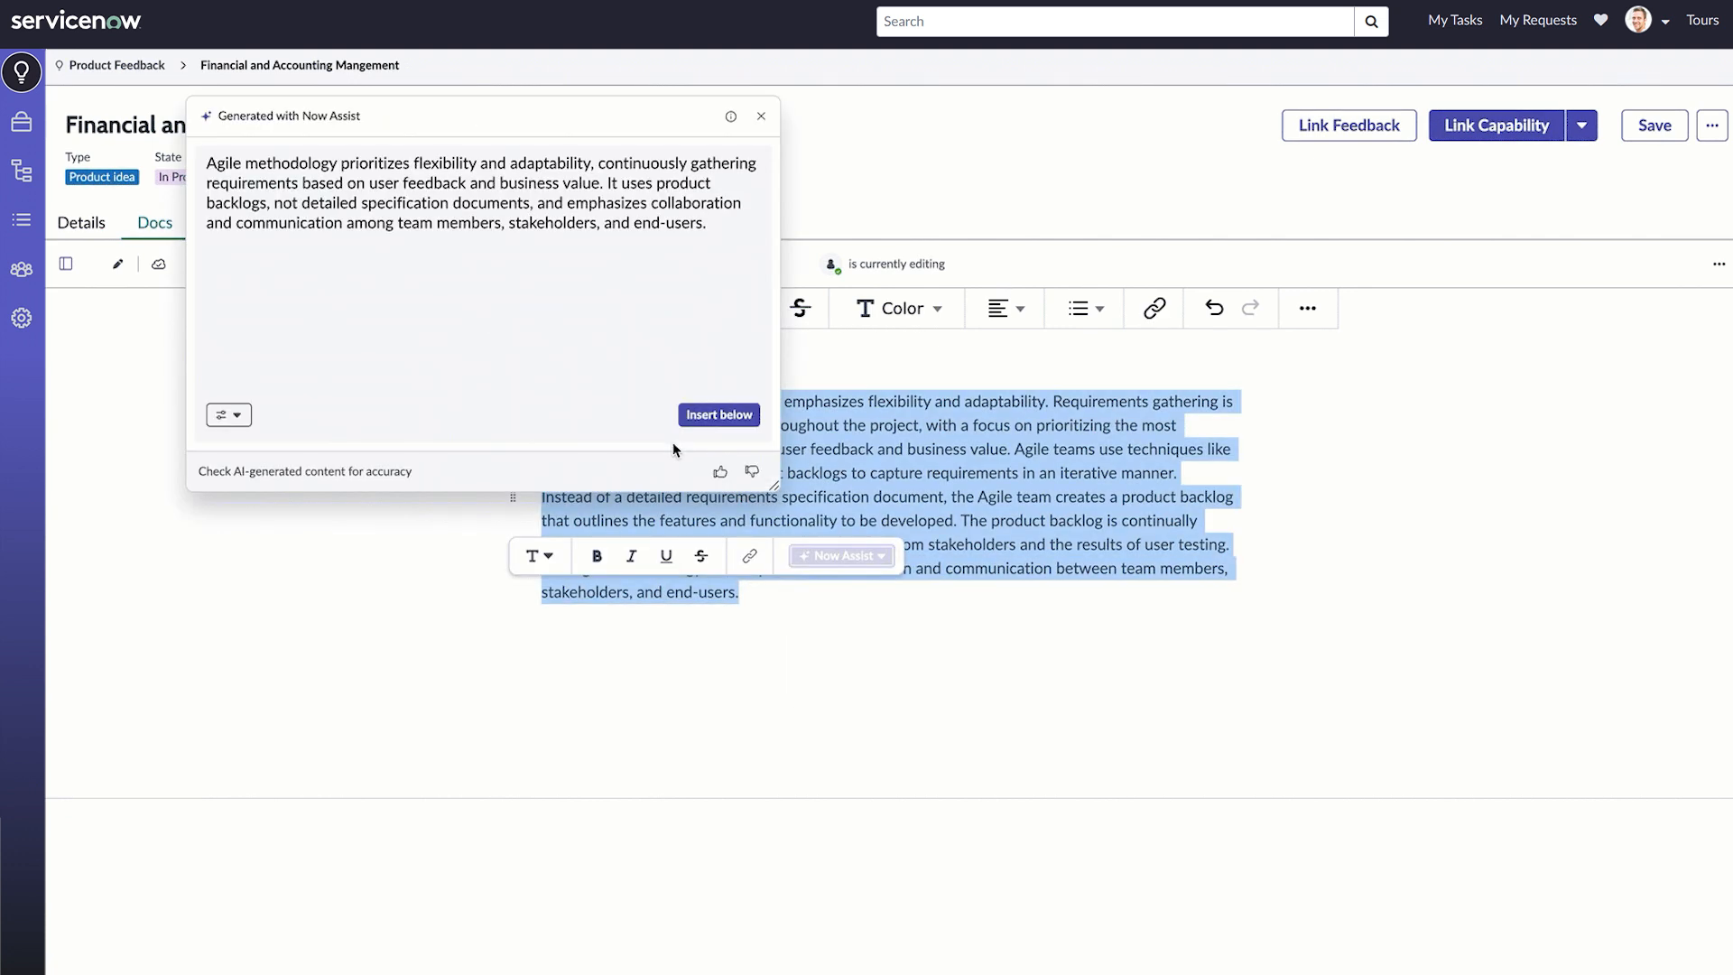